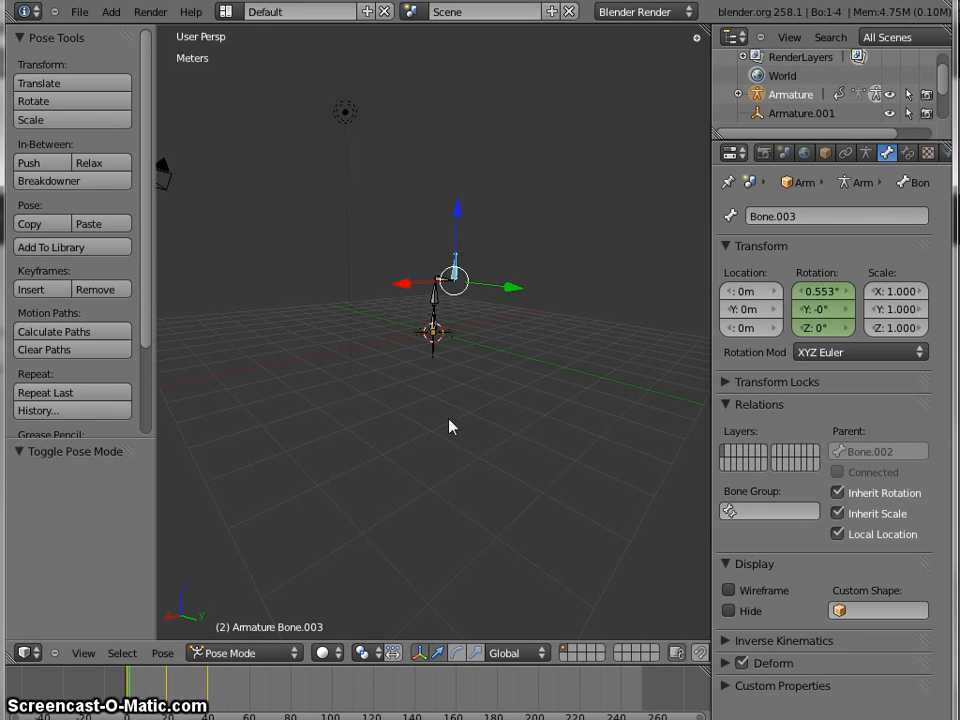
mouse_move(518, 384)
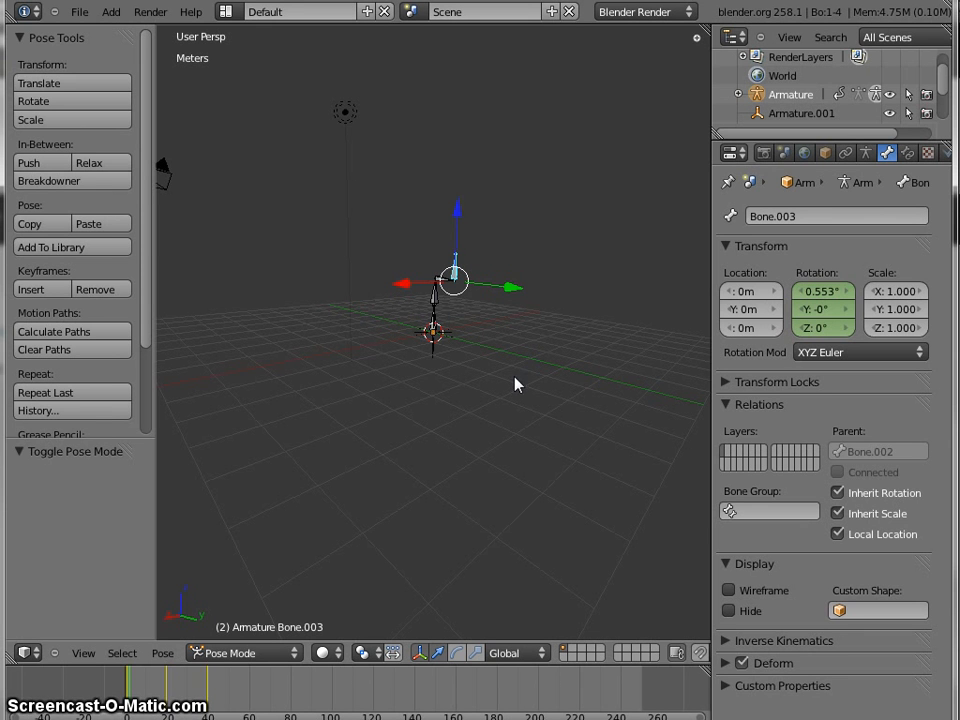
mouse_move(462, 399)
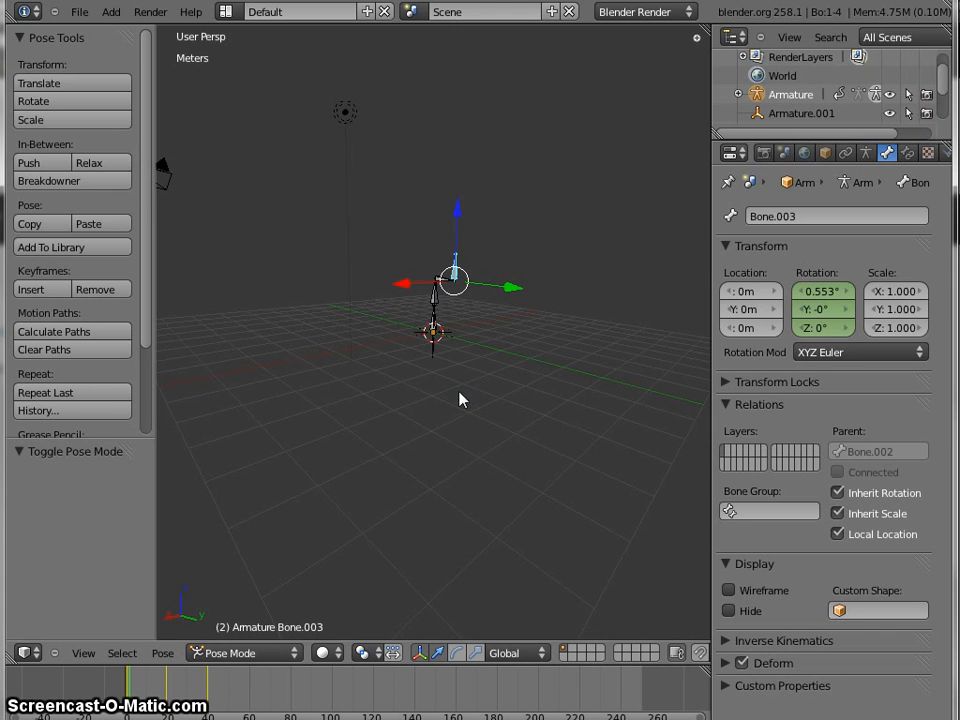
mouse_move(505, 320)
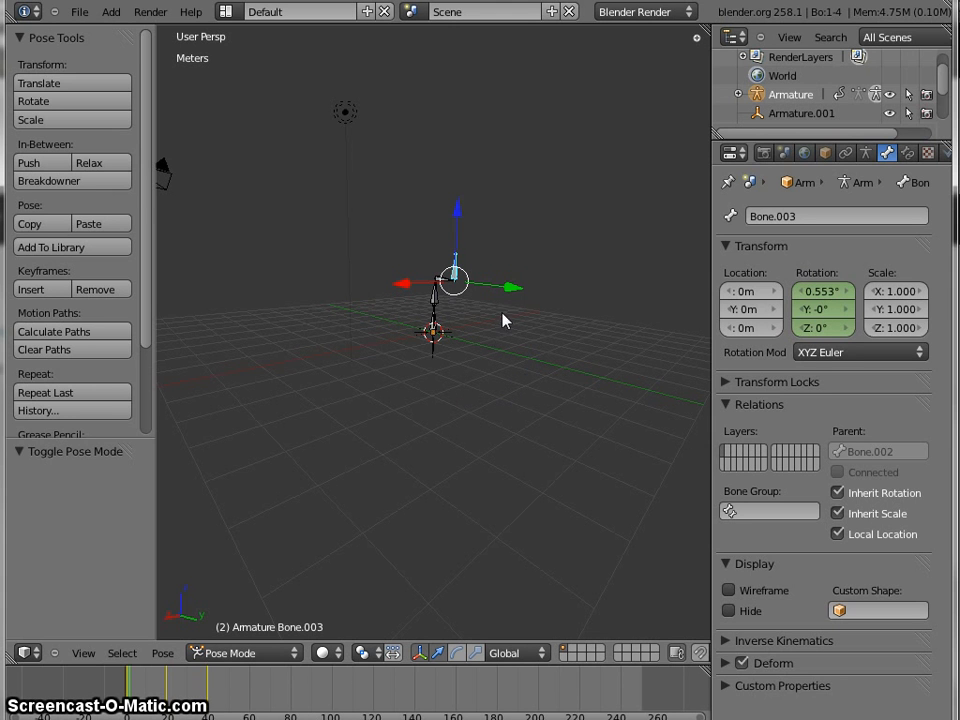
mouse_move(513, 292)
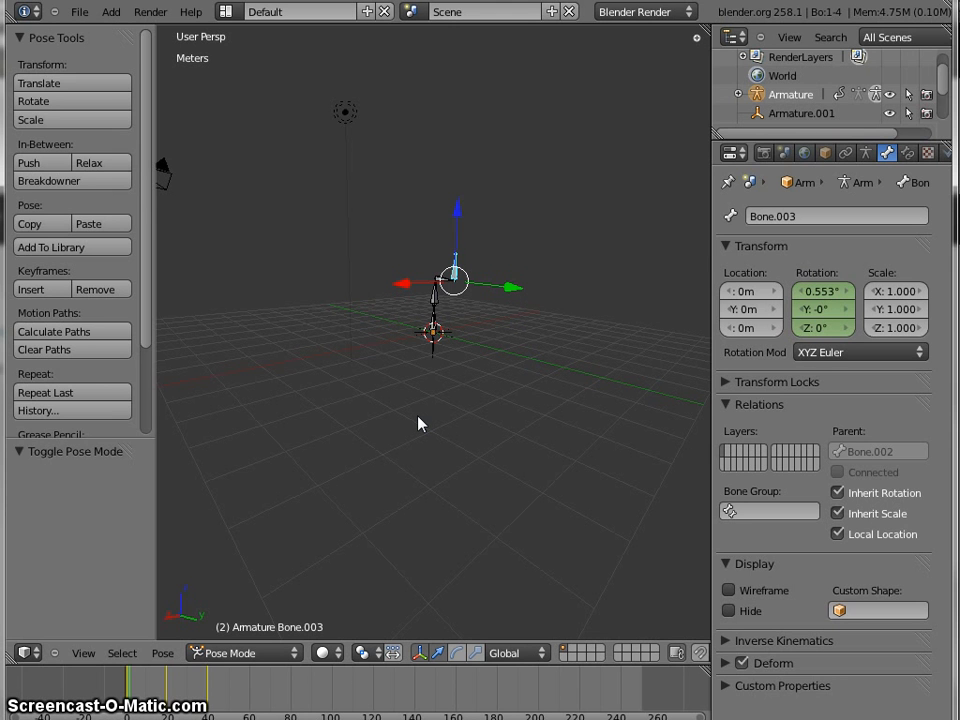
mouse_move(372, 419)
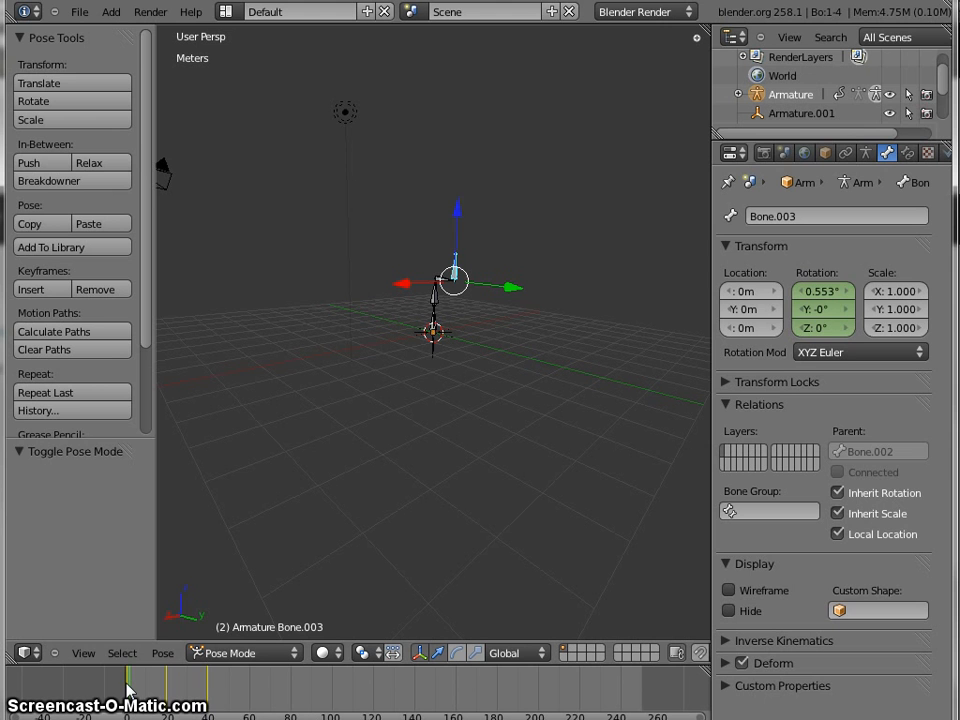
mouse_move(325, 479)
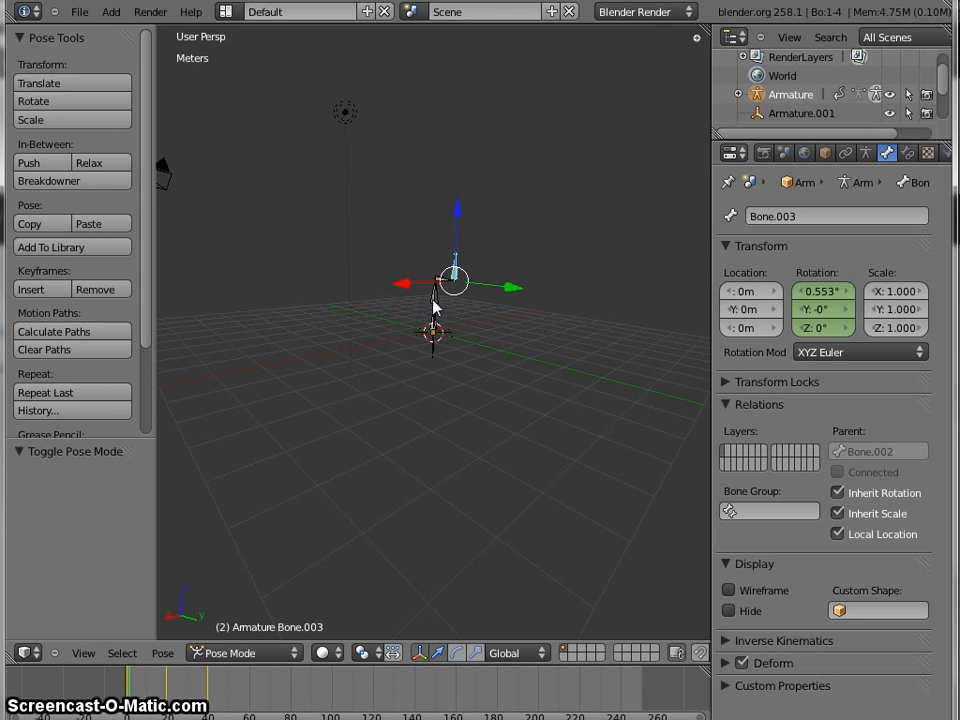
Scrub the pose animation through frames around 25 and 45, back to the start, then select the top bone
left_click(434, 333)
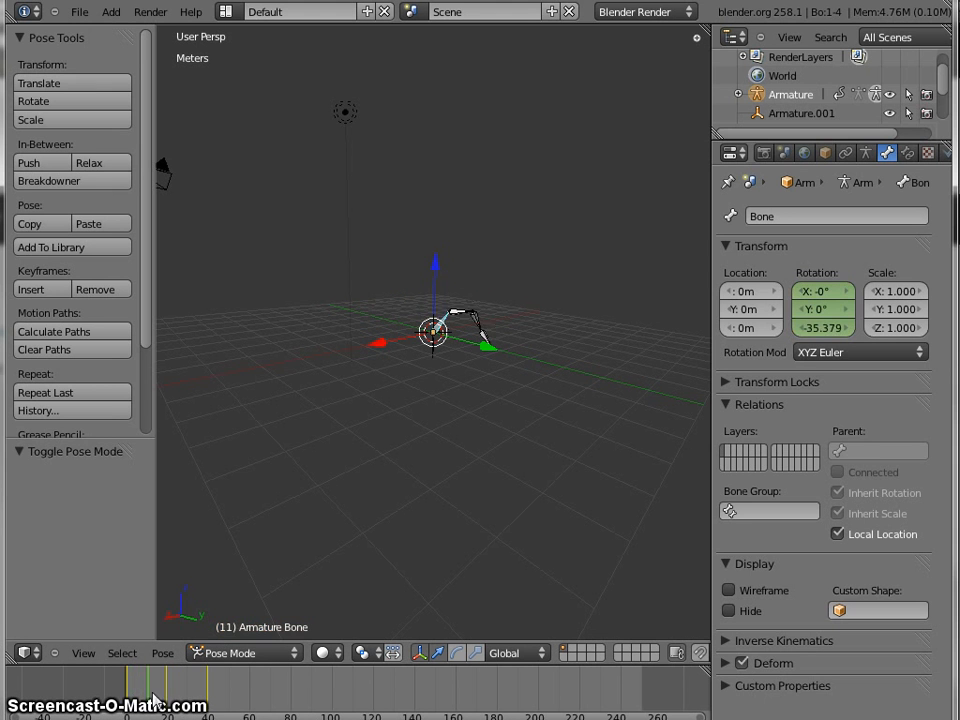
left_click(180, 685)
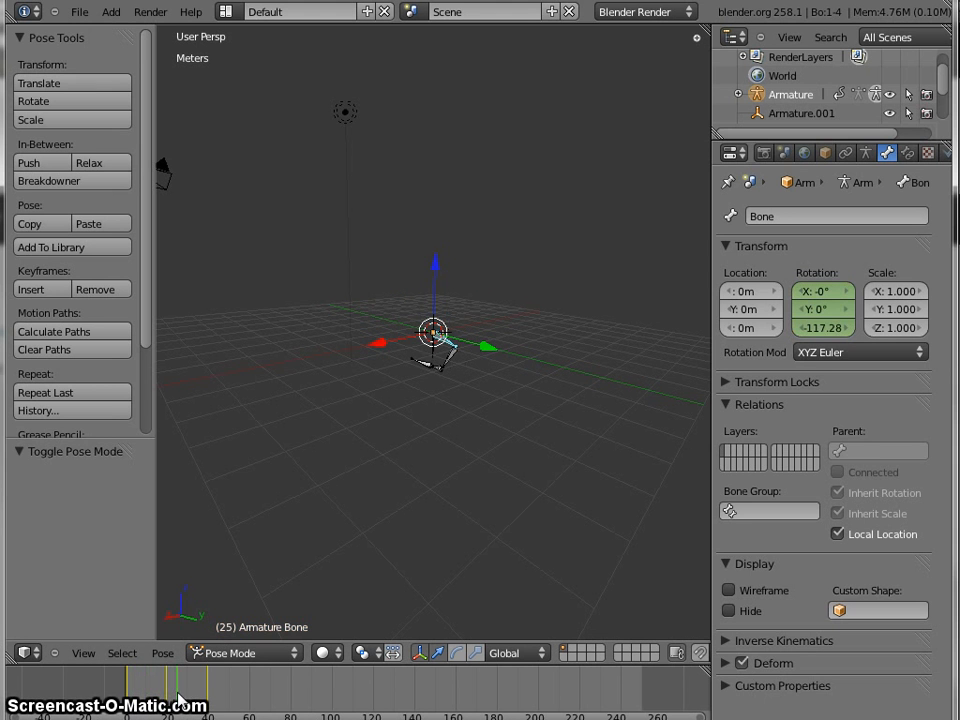
left_click(218, 686)
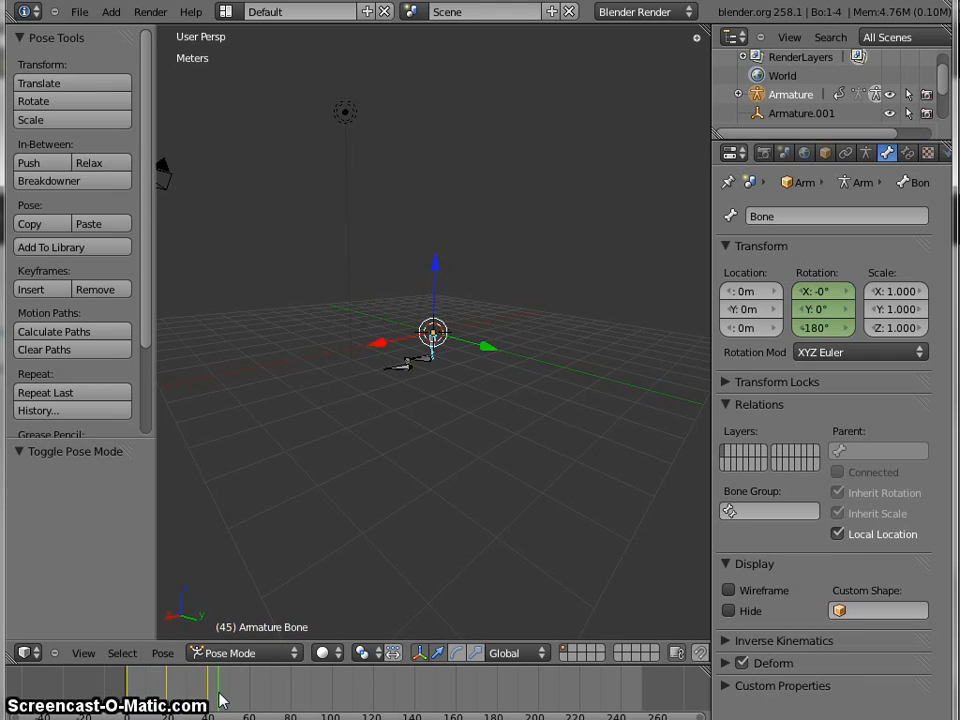
left_click(130, 683)
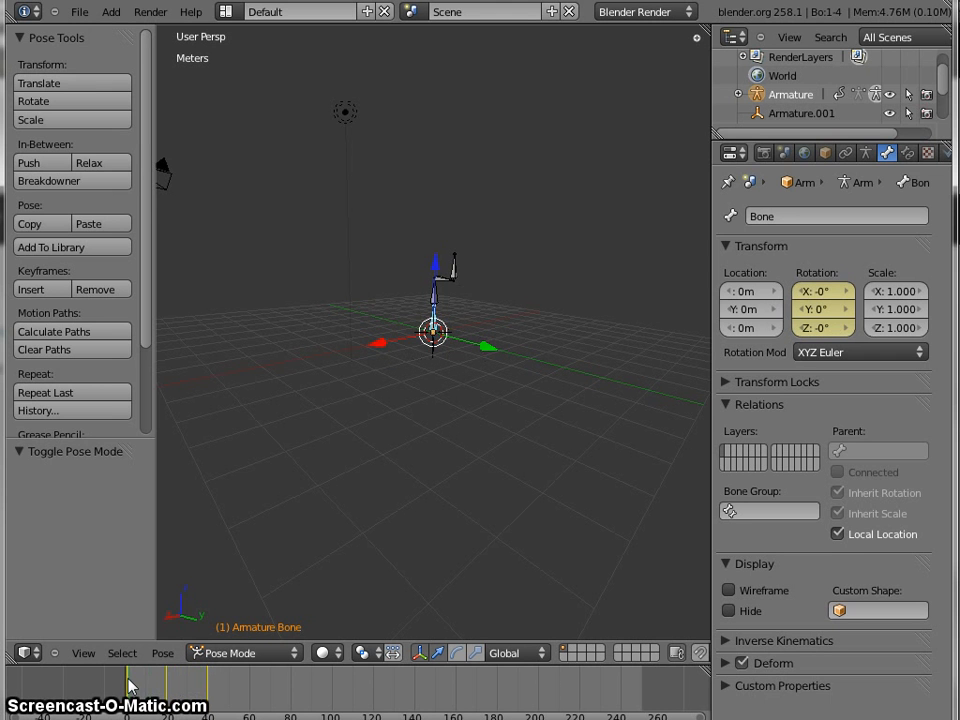
mouse_move(432, 299)
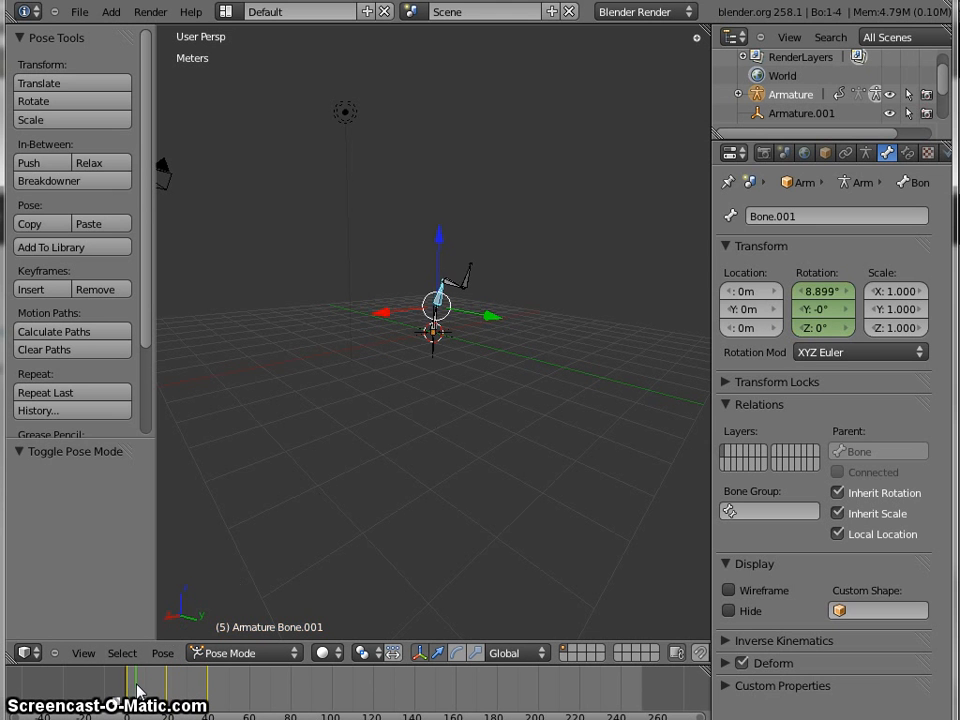
left_click(170, 690)
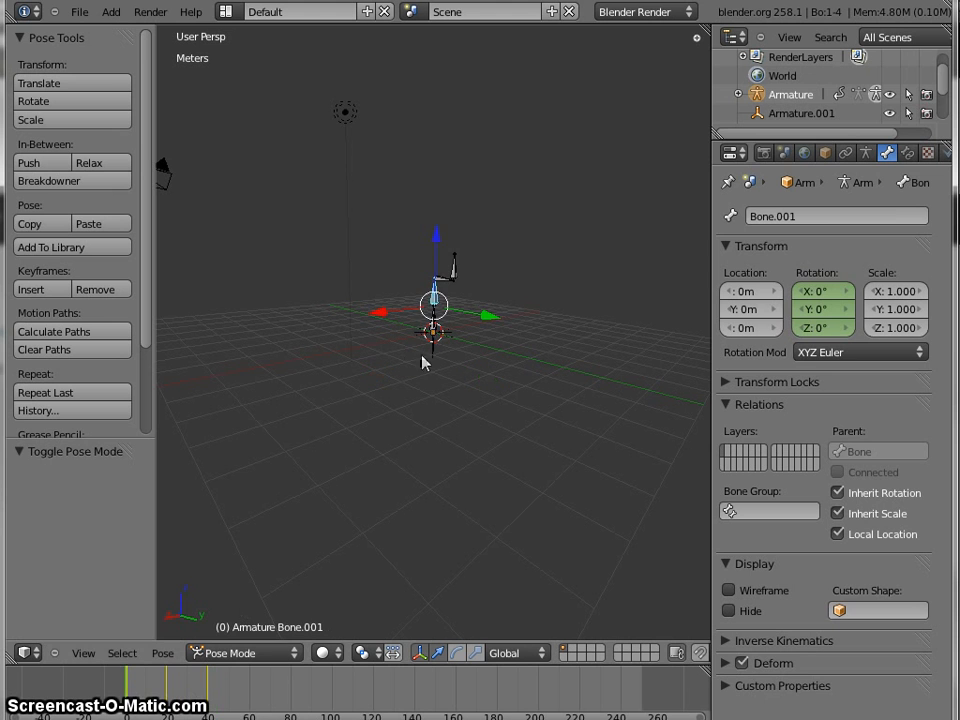
left_click(435, 278)
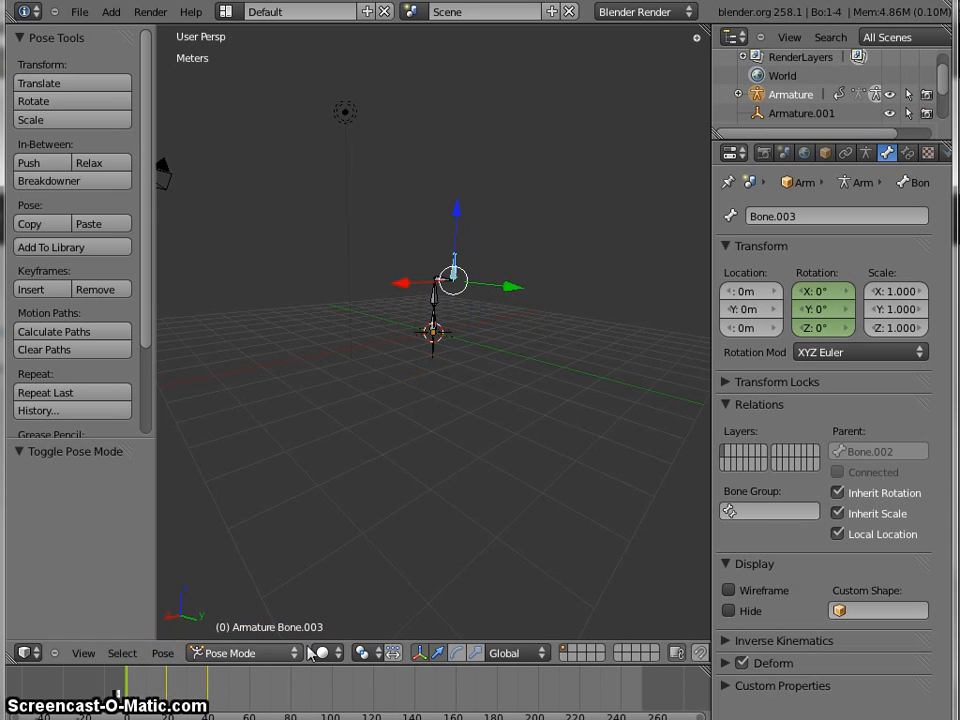
Switch the armature from Pose Mode to Object Mode
left_click(240, 652)
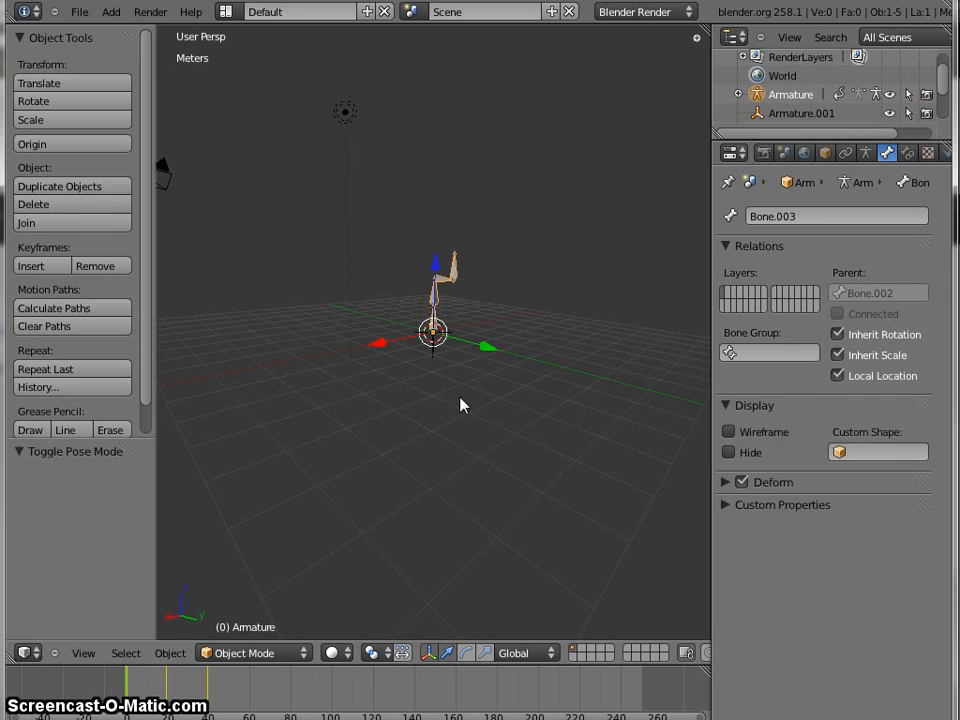
left_click(79, 11)
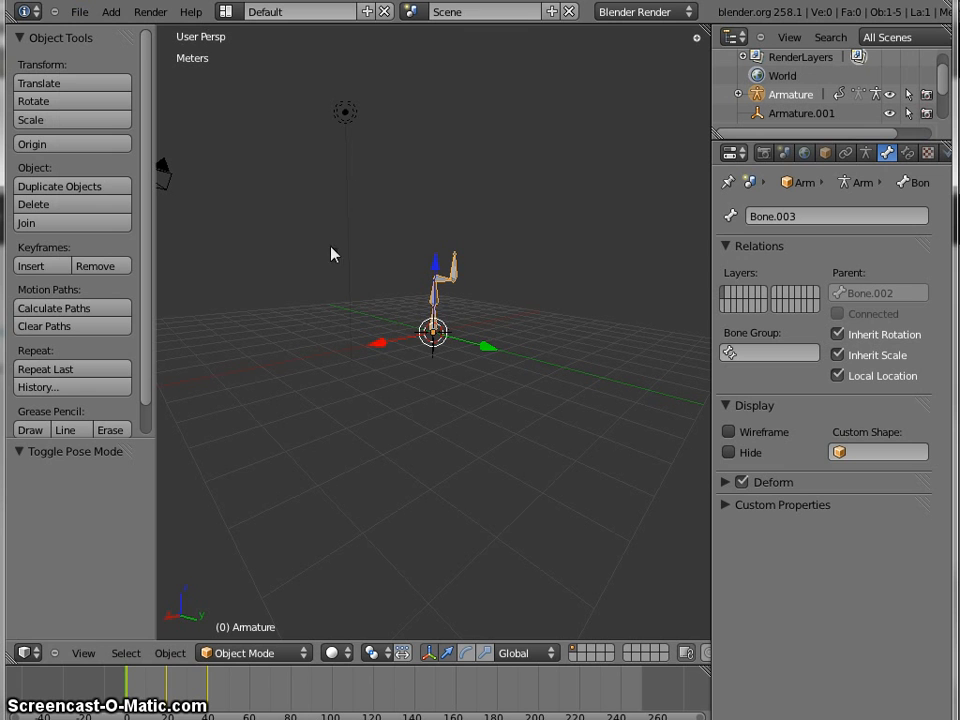
mouse_move(510, 238)
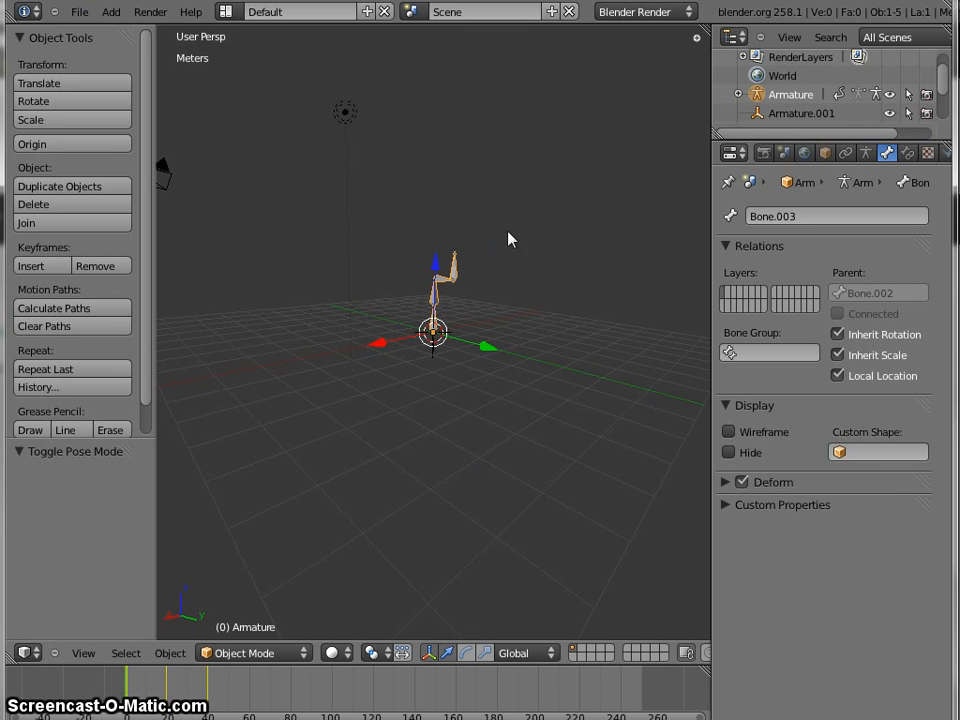
mouse_move(400, 224)
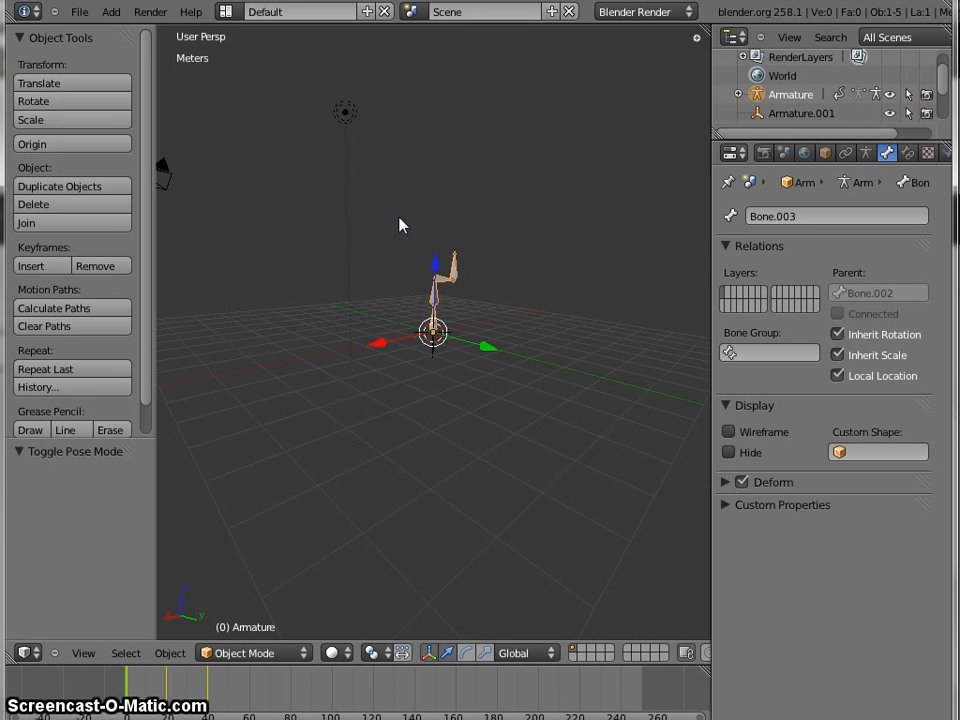
mouse_move(500, 335)
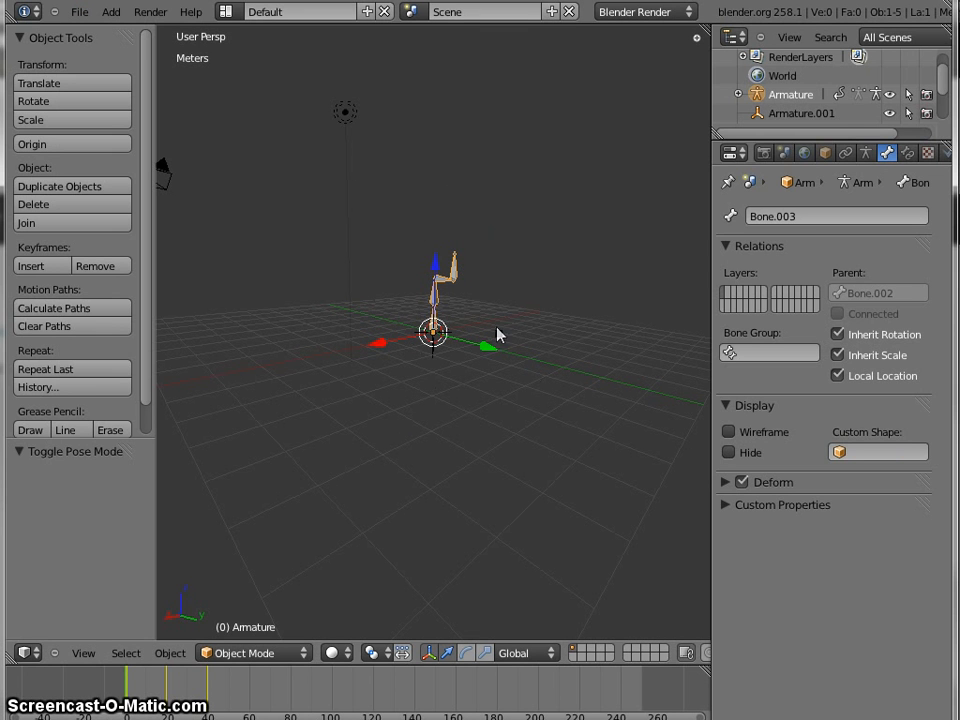
mouse_move(480, 428)
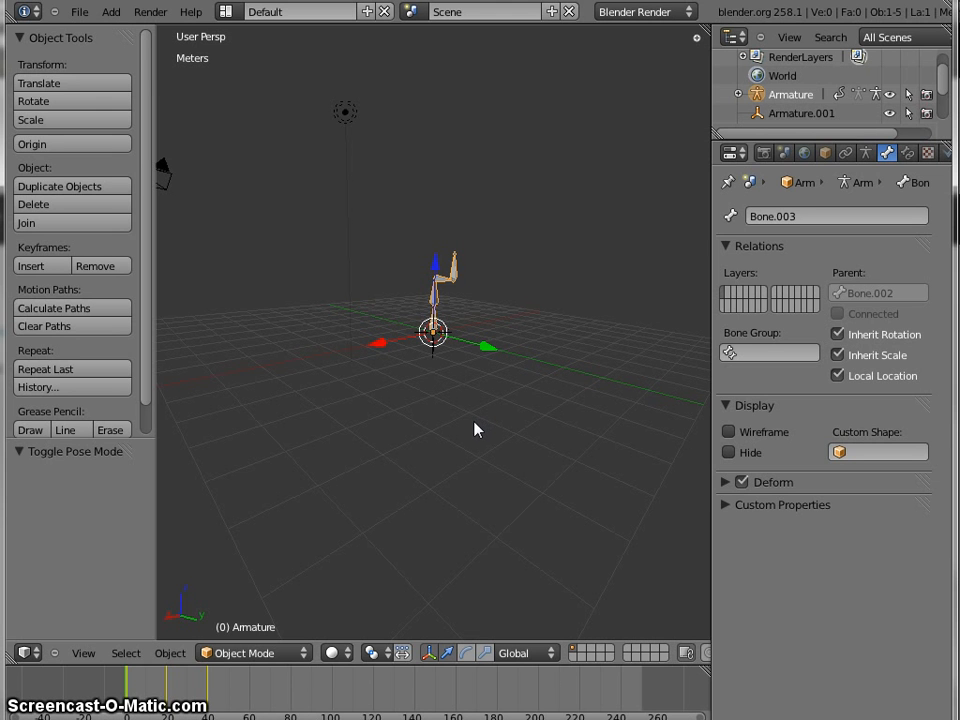
Export the armature as COLLADA, overwriting Armatures(euler).dae in the Example folder
left_click(78, 11)
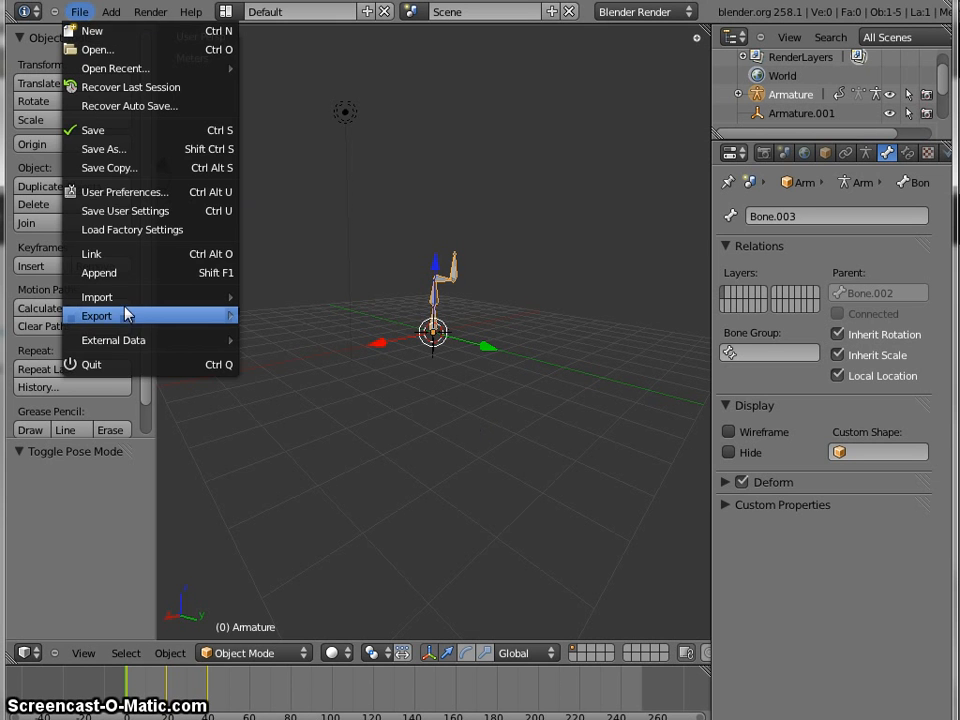
mouse_move(97, 296)
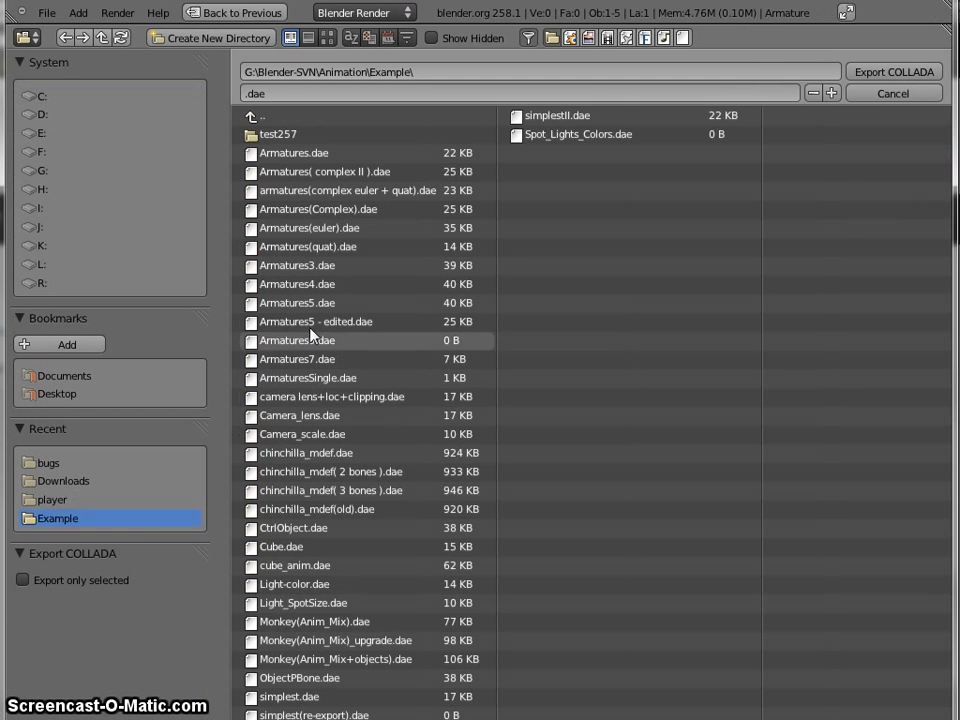
left_click(310, 227)
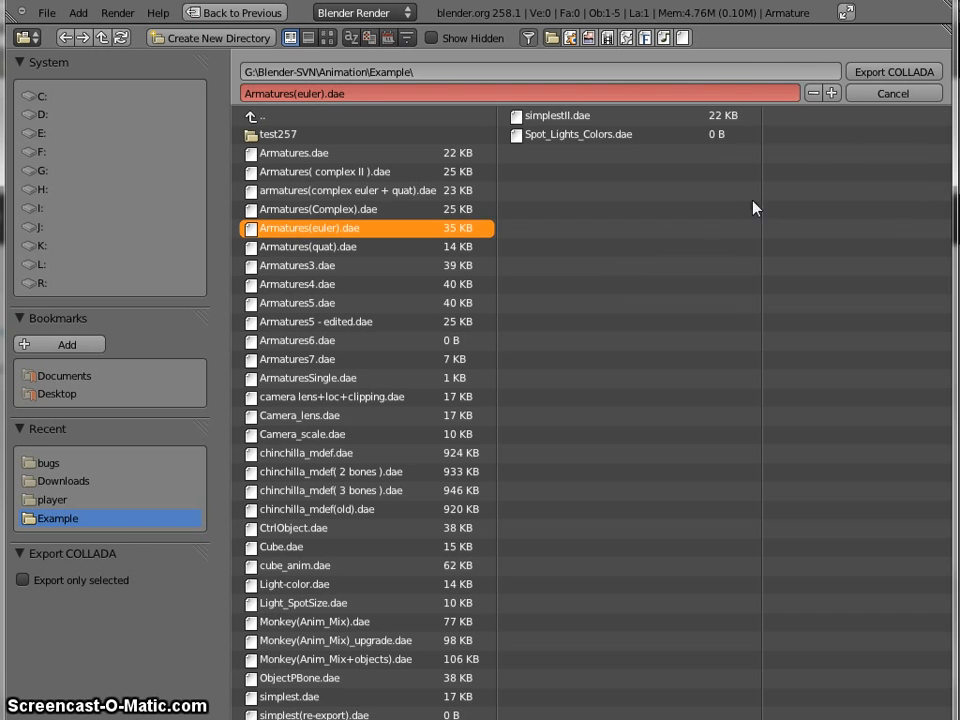
mouse_move(893, 71)
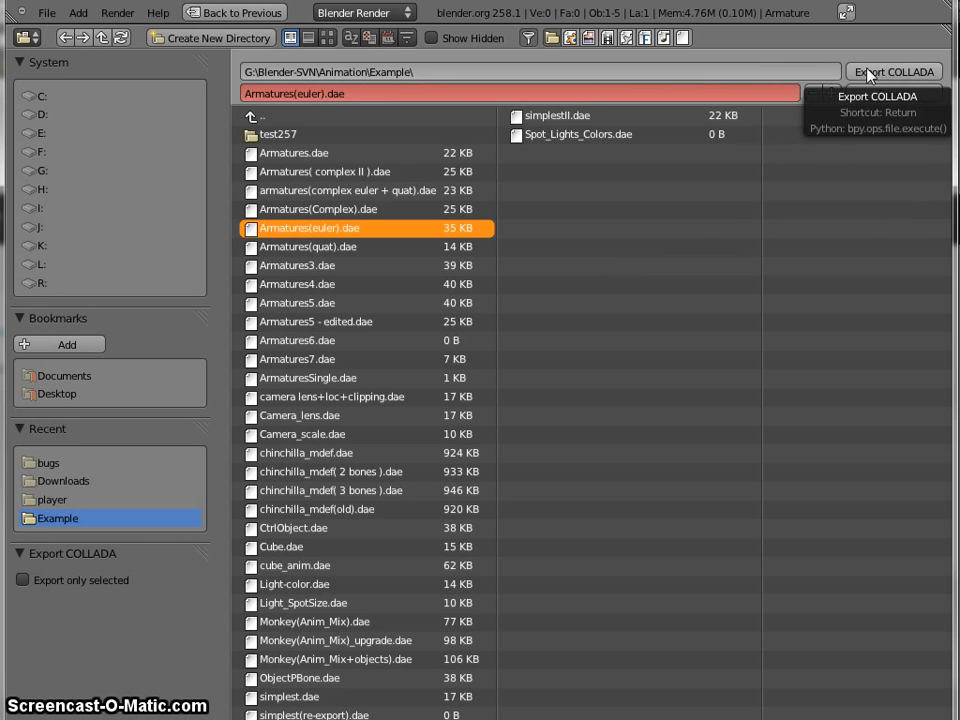
left_click(891, 71)
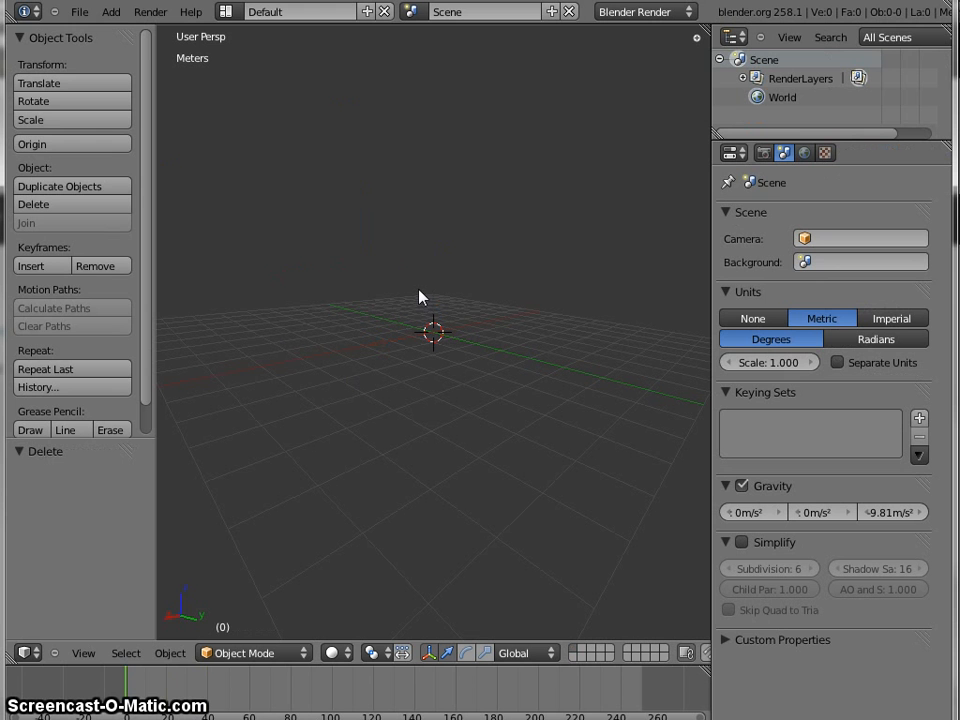
mouse_move(323, 176)
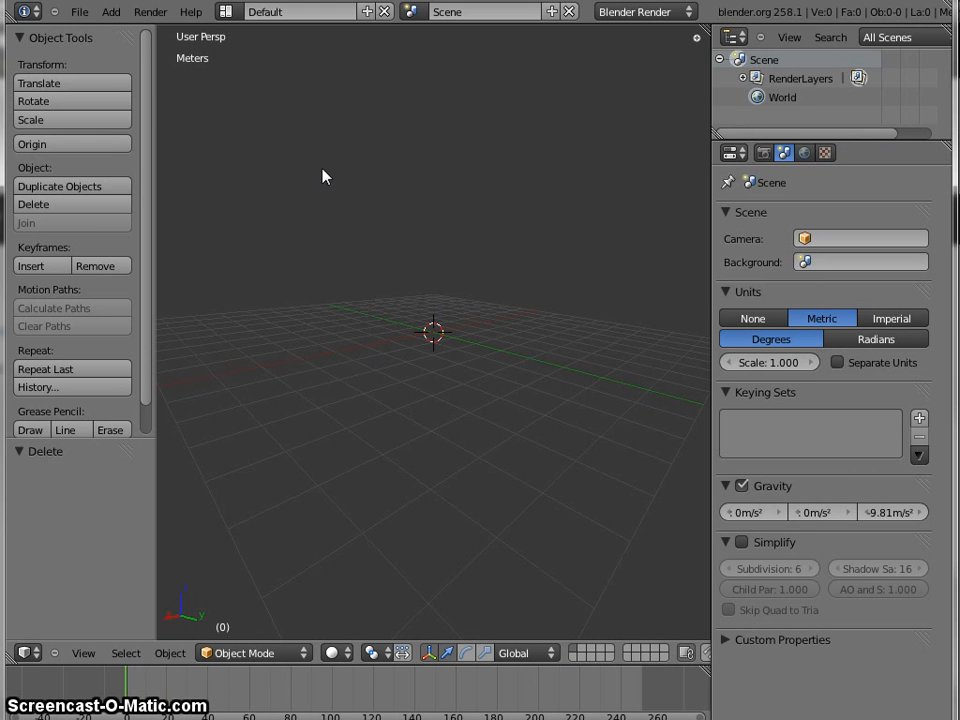
Import Armatures(euler).dae through File > Import > COLLADA
left_click(79, 11)
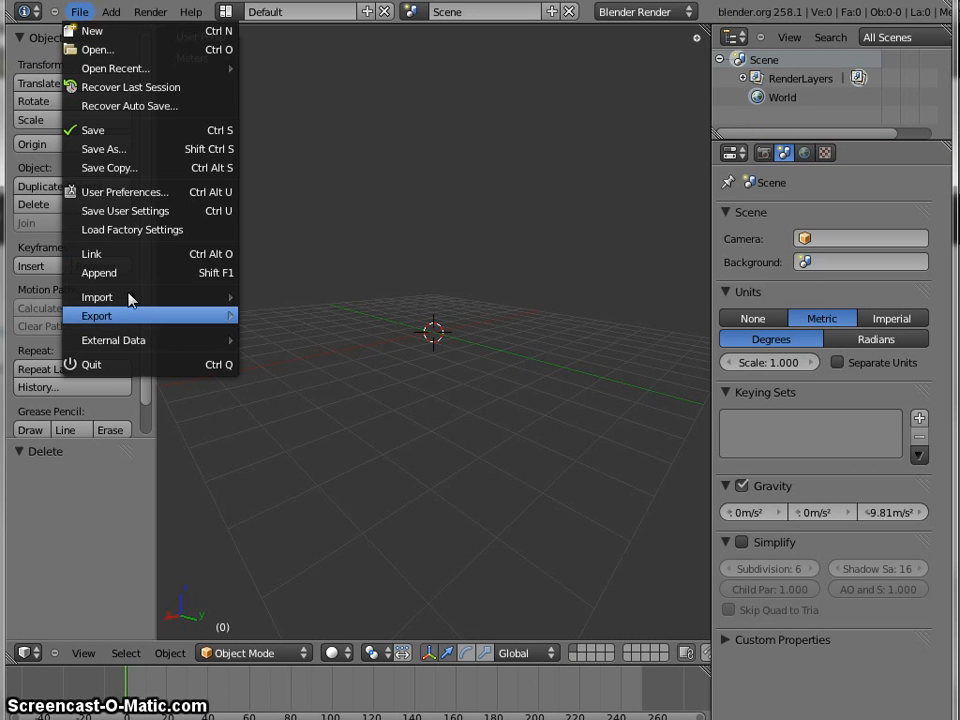
left_click(96, 297)
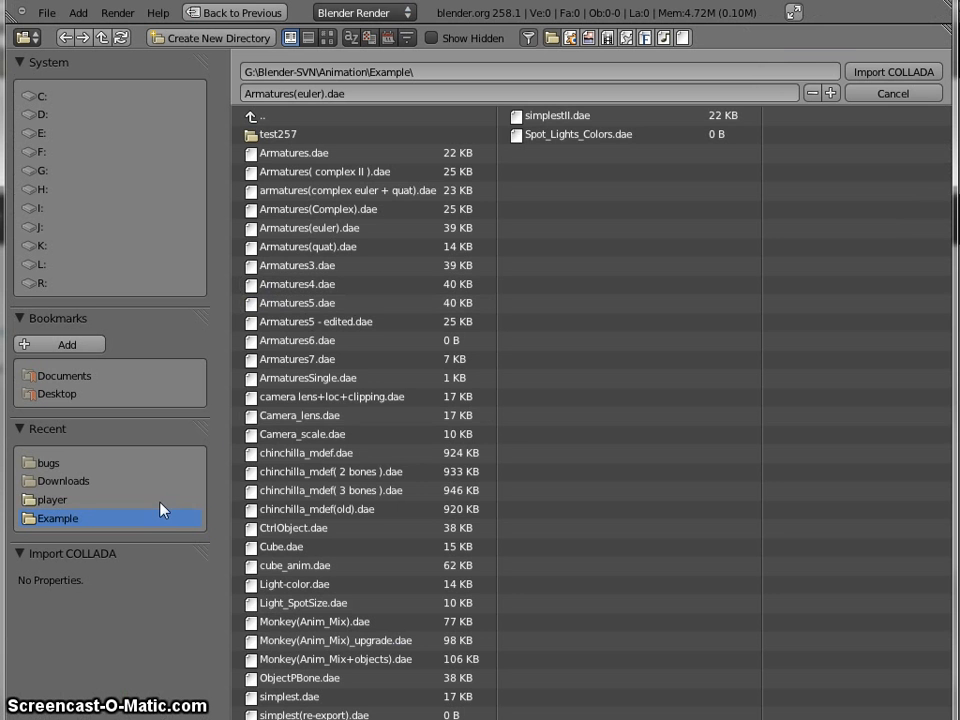
left_click(310, 228)
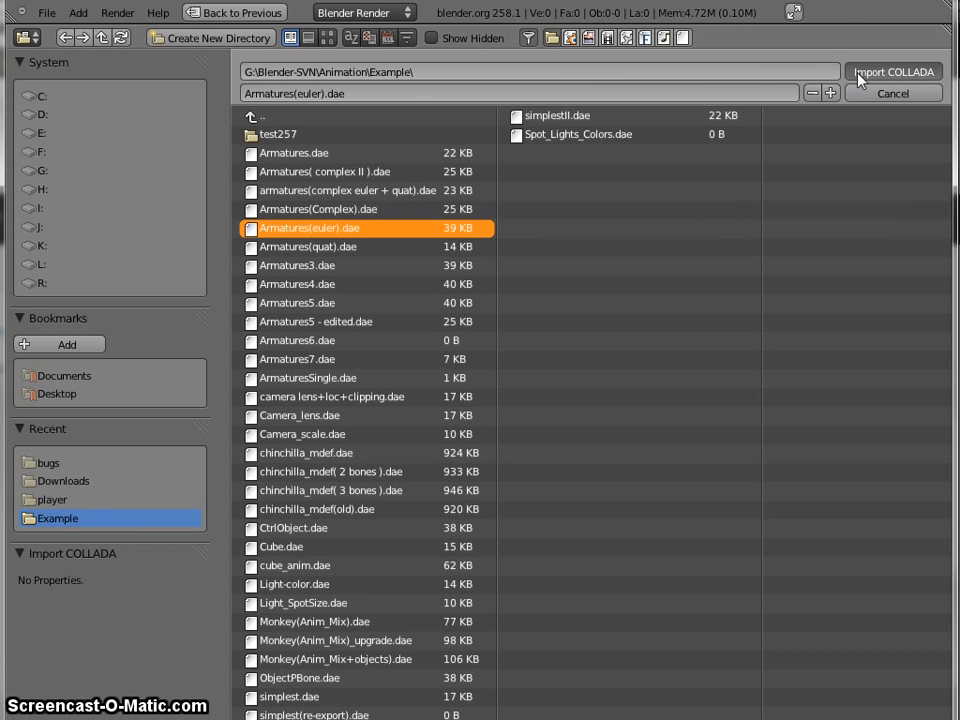
left_click(890, 71)
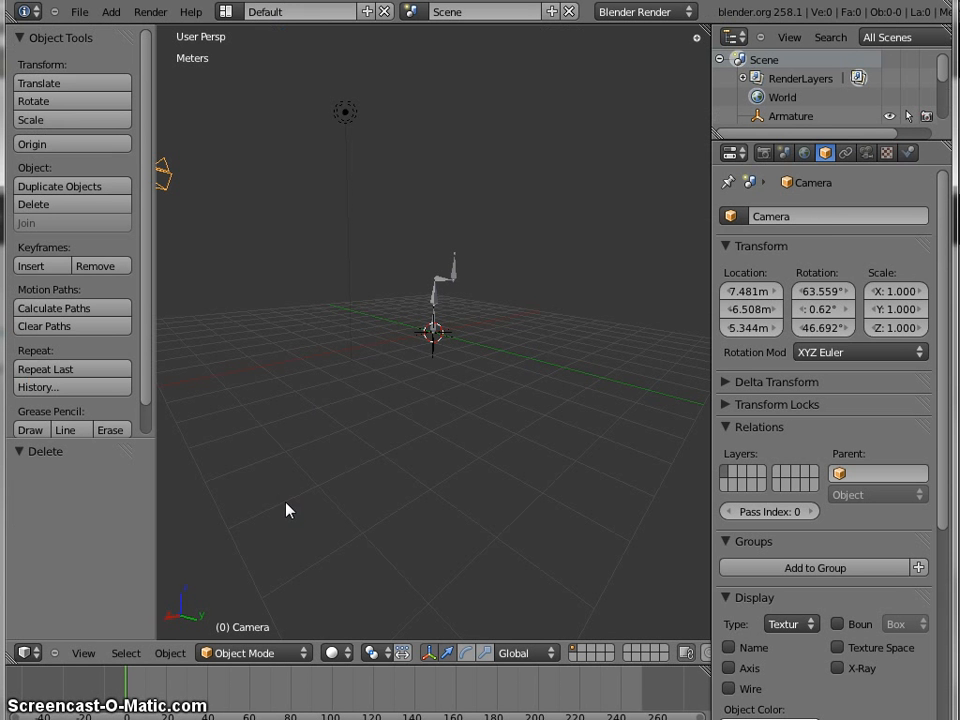
mouse_move(130, 697)
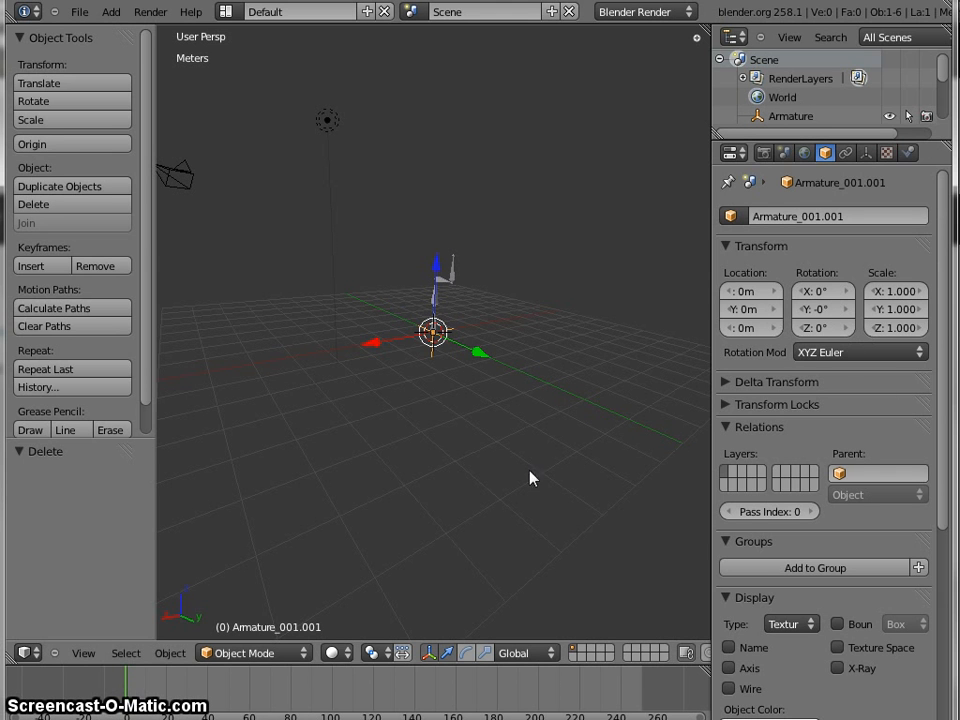
Keep Object Mode and select the imported Armature_001.001 in the viewport
left_click(250, 653)
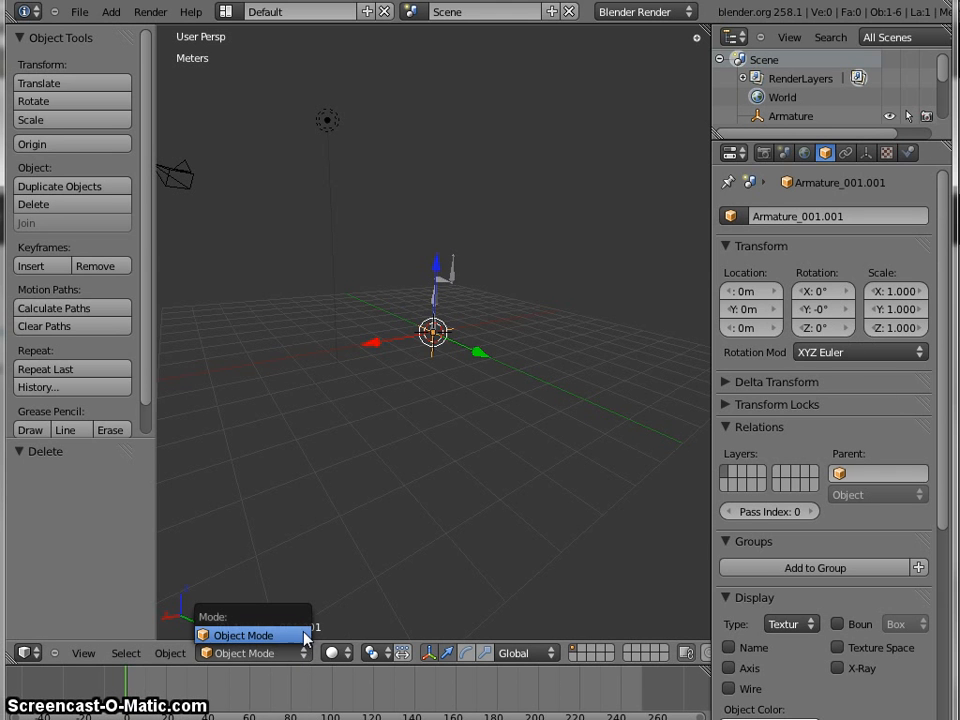
left_click(243, 635)
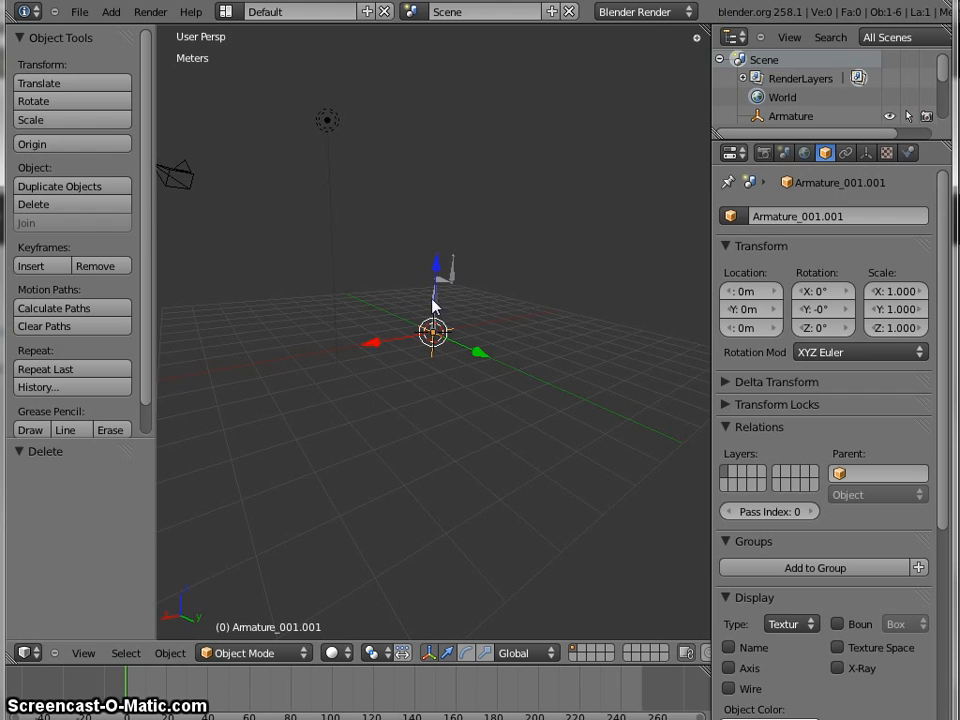
left_click(243, 653)
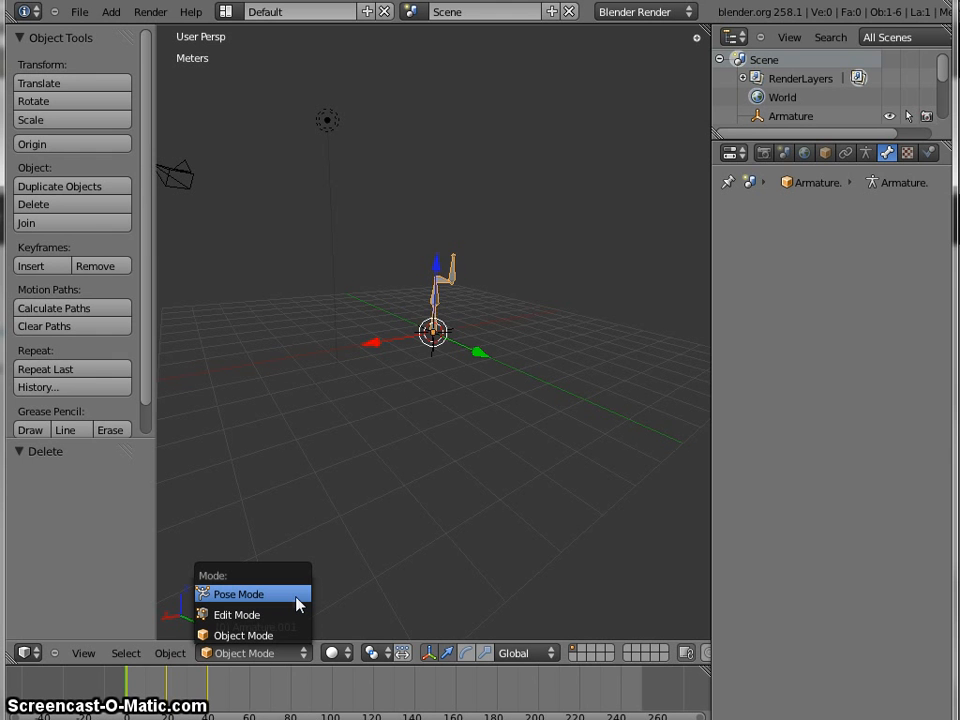
Enter Pose Mode and inspect Bone.001, Bone.002 and Bone.003 in turn
left_click(238, 594)
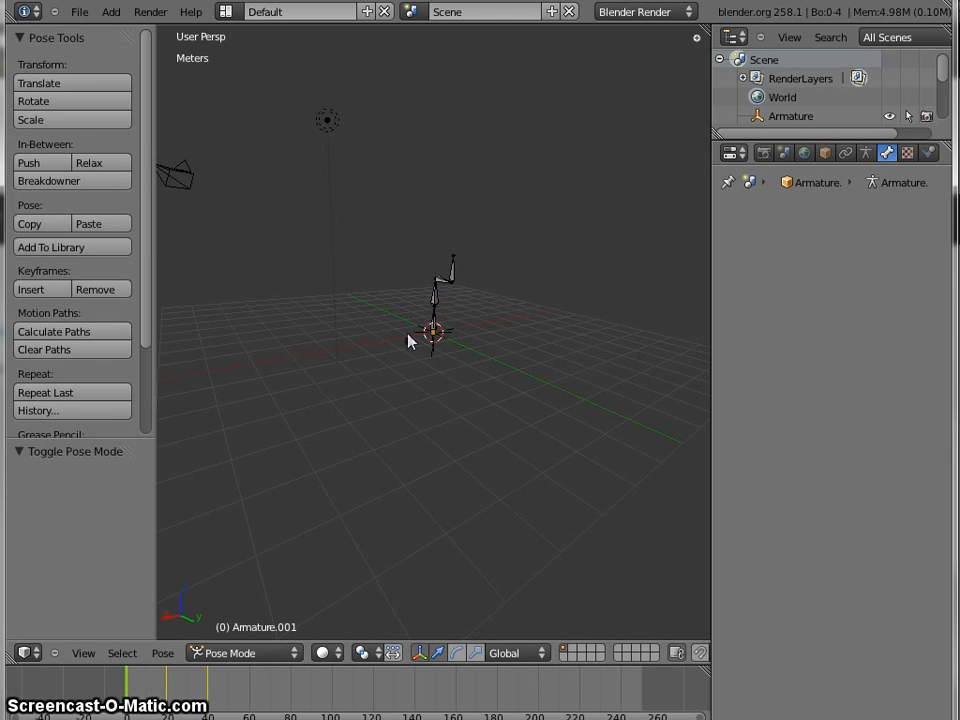
left_click(432, 330)
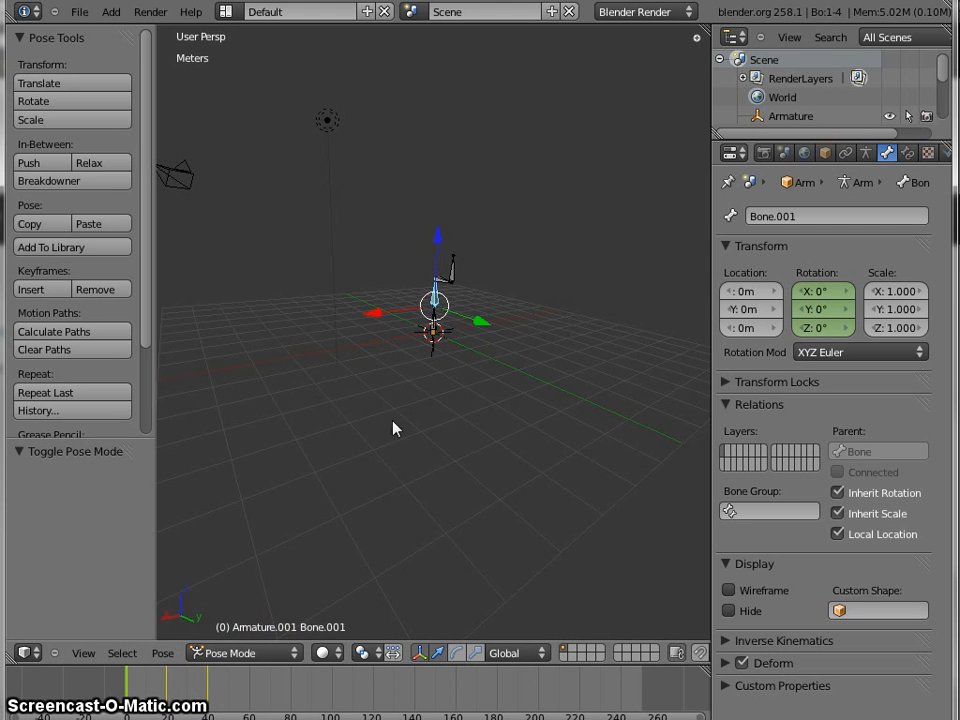
left_click(167, 695)
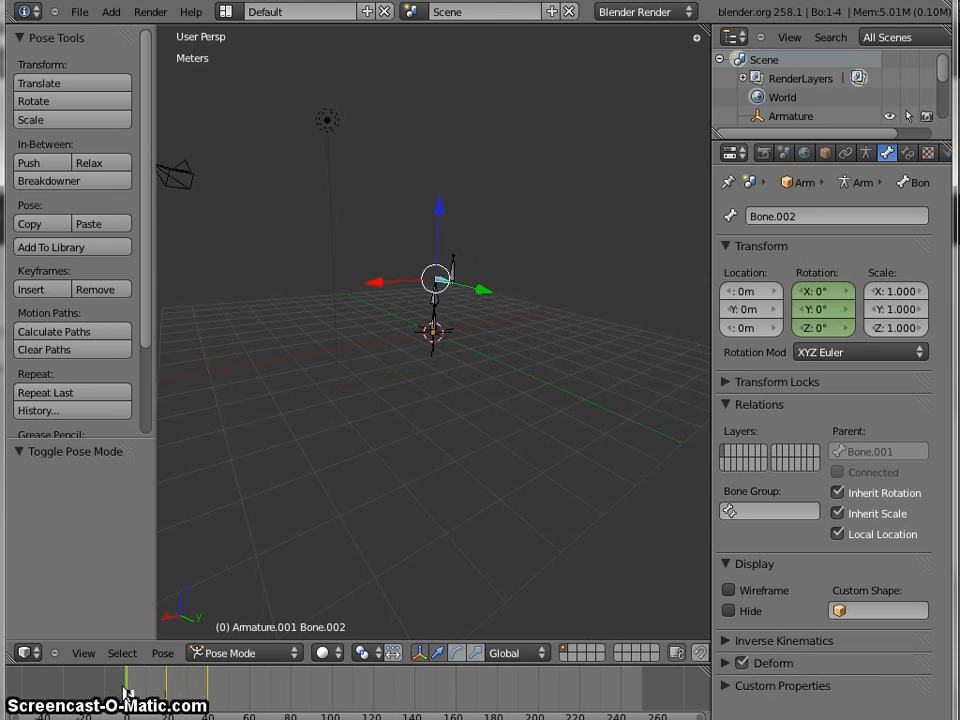
left_click(450, 280)
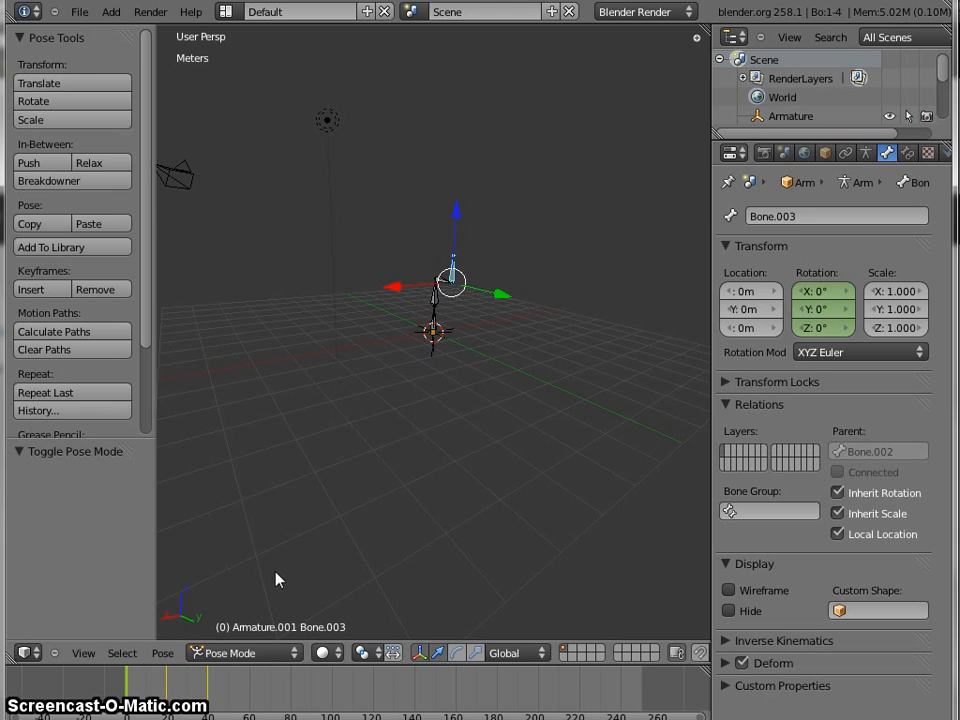
mouse_move(130, 692)
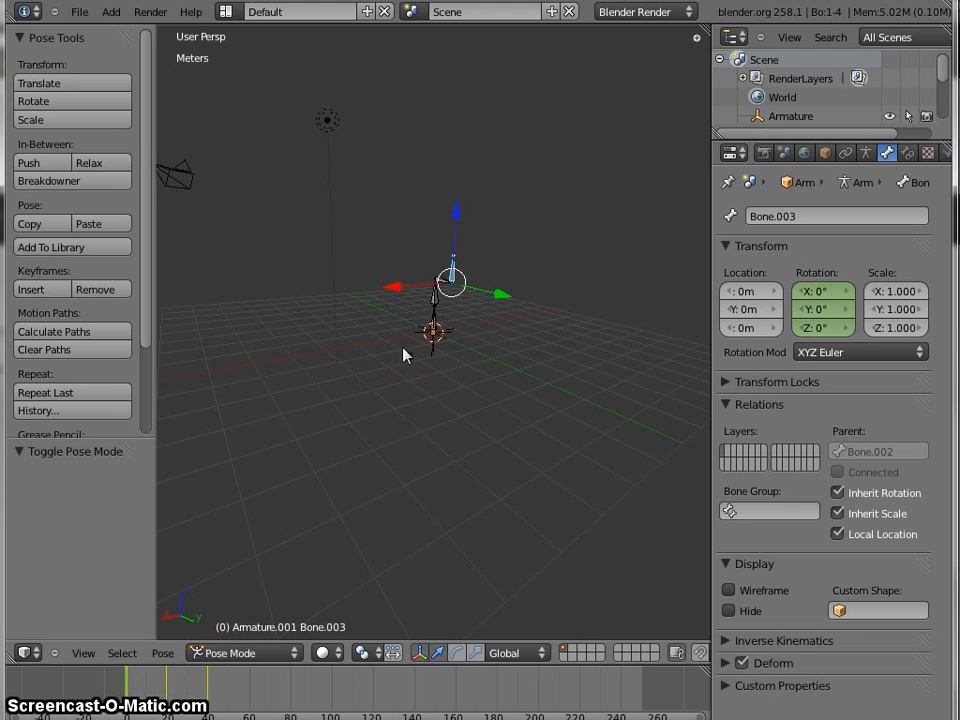
mouse_move(197, 584)
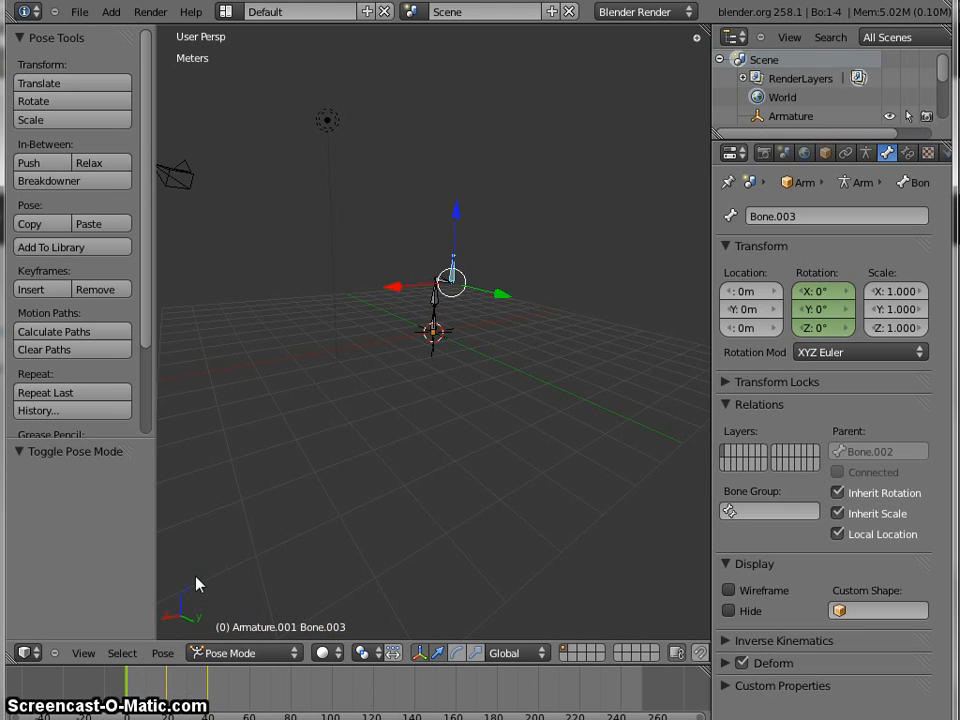
mouse_move(165, 617)
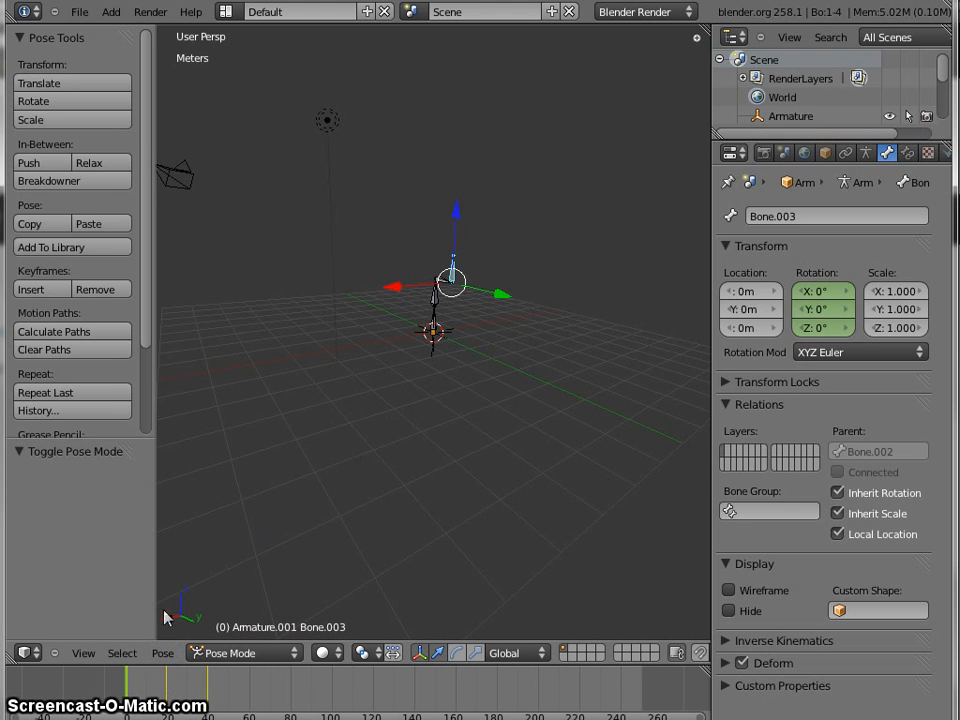